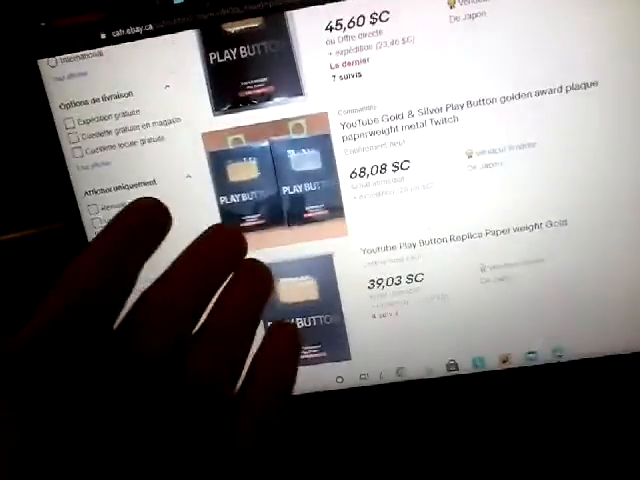
{"action": "scroll", "scroll_direction": "down", "scroll_amount": 3}
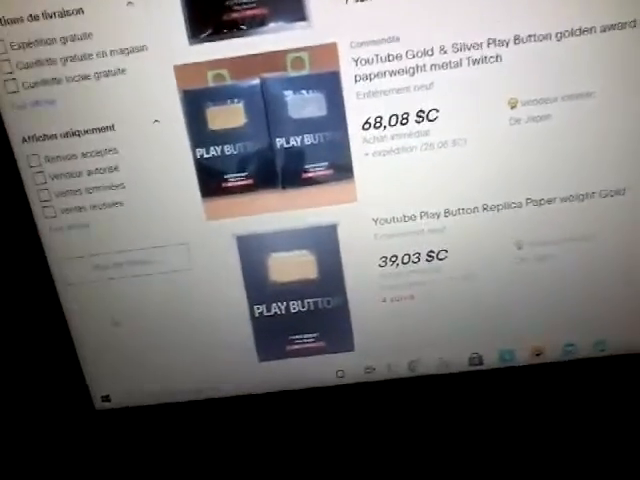